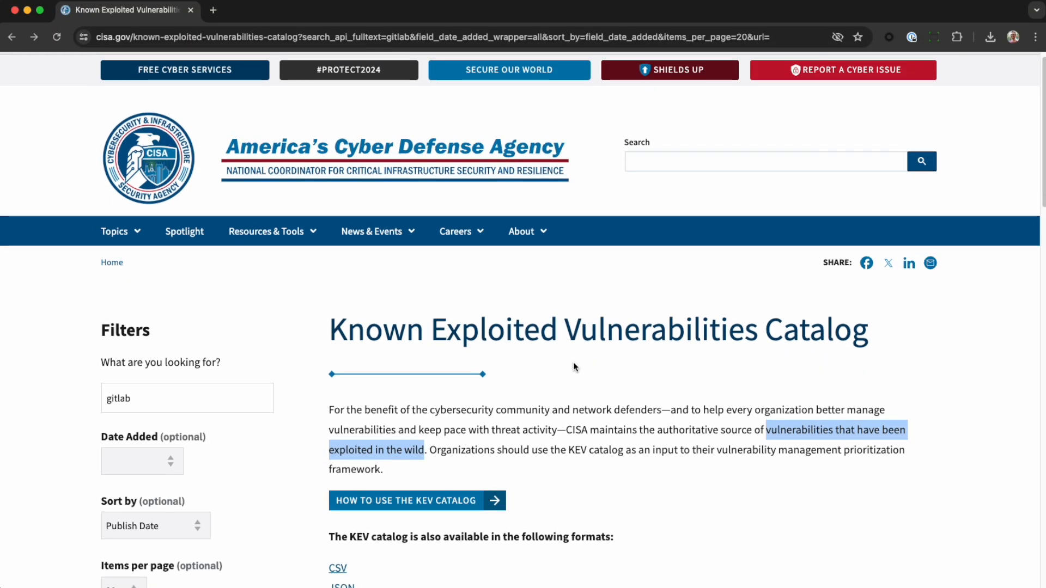
pyautogui.scroll(-3)
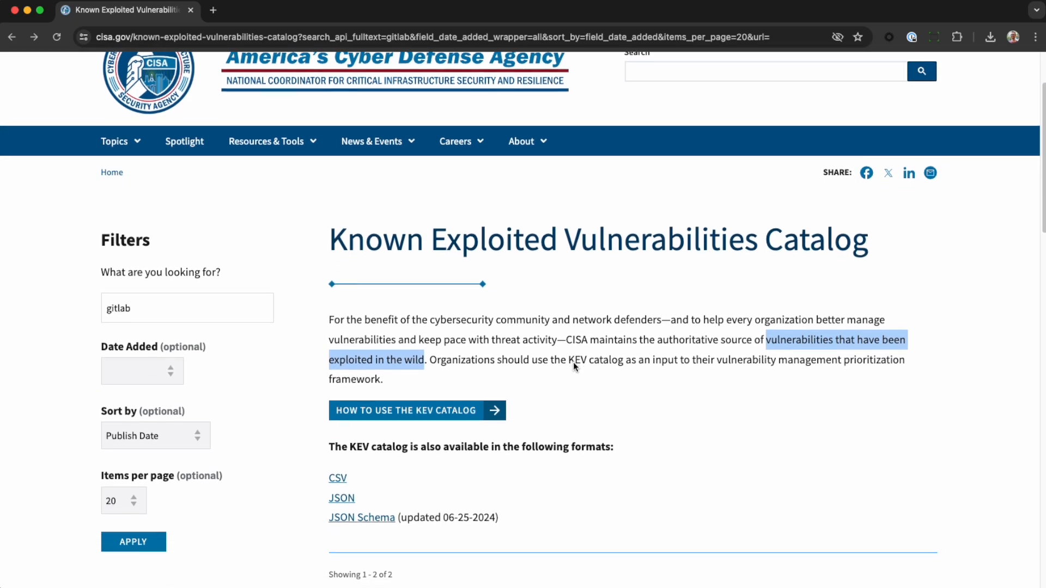
pyautogui.scroll(-3)
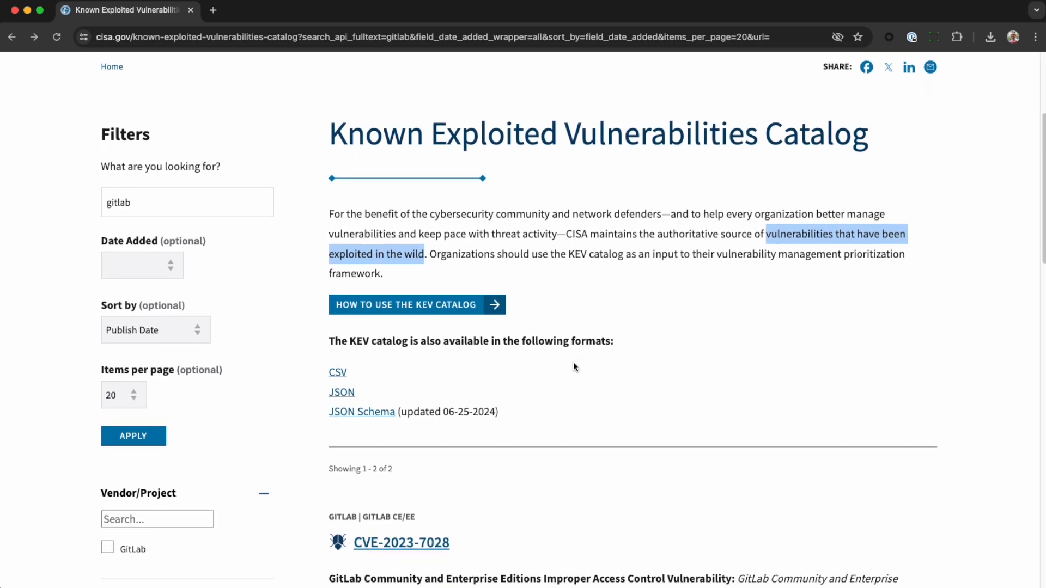
pyautogui.scroll(-3)
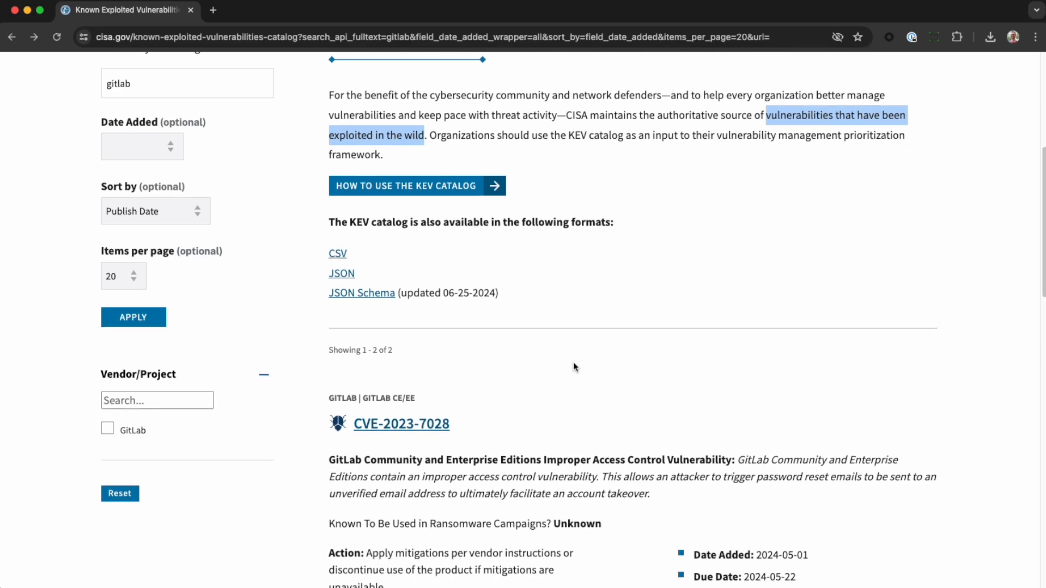
pyautogui.scroll(-3)
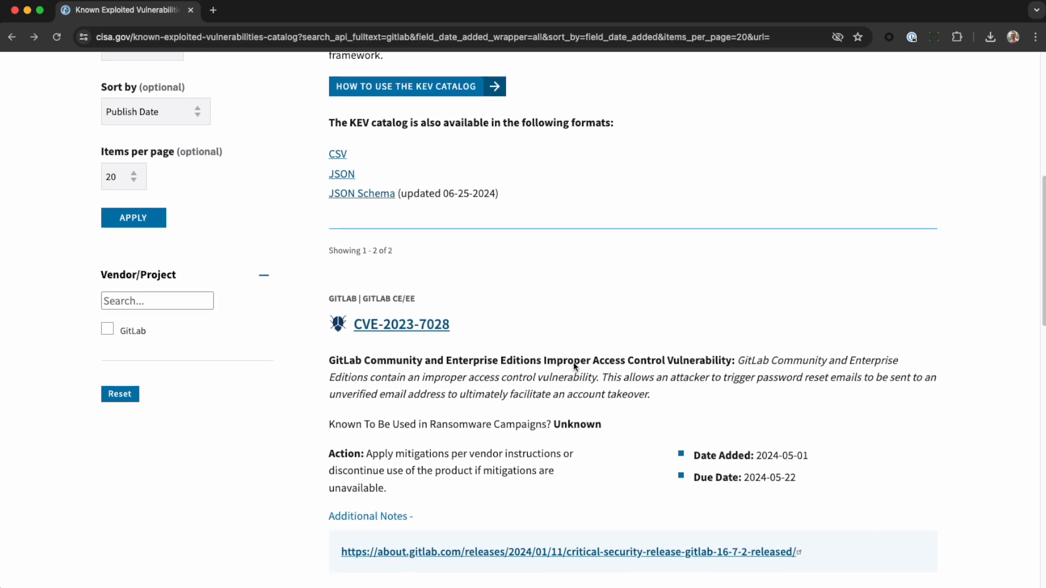
pyautogui.scroll(-3)
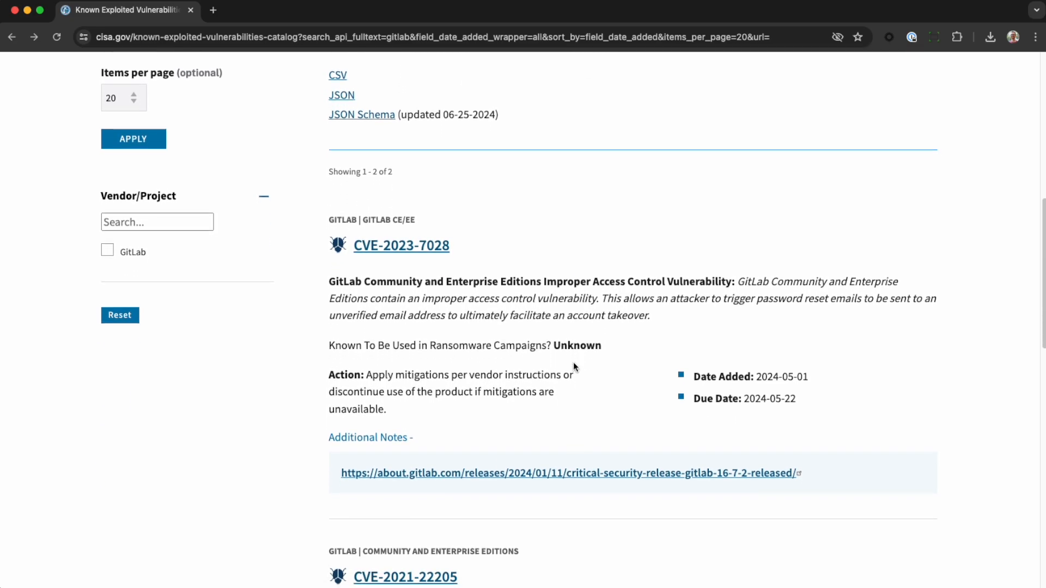
pyautogui.scroll(-3)
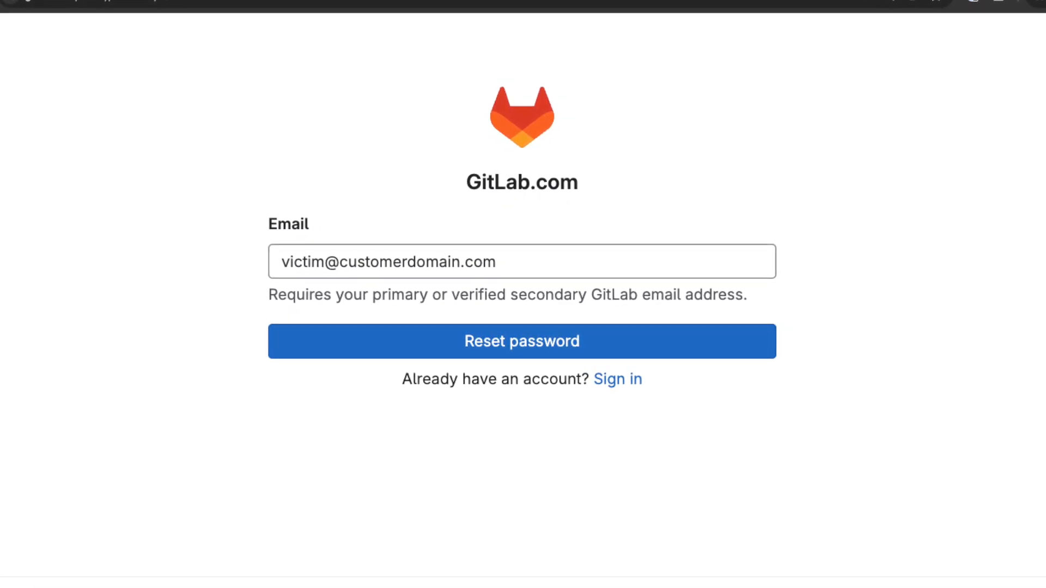
pyautogui.write('attacker@evil.com')
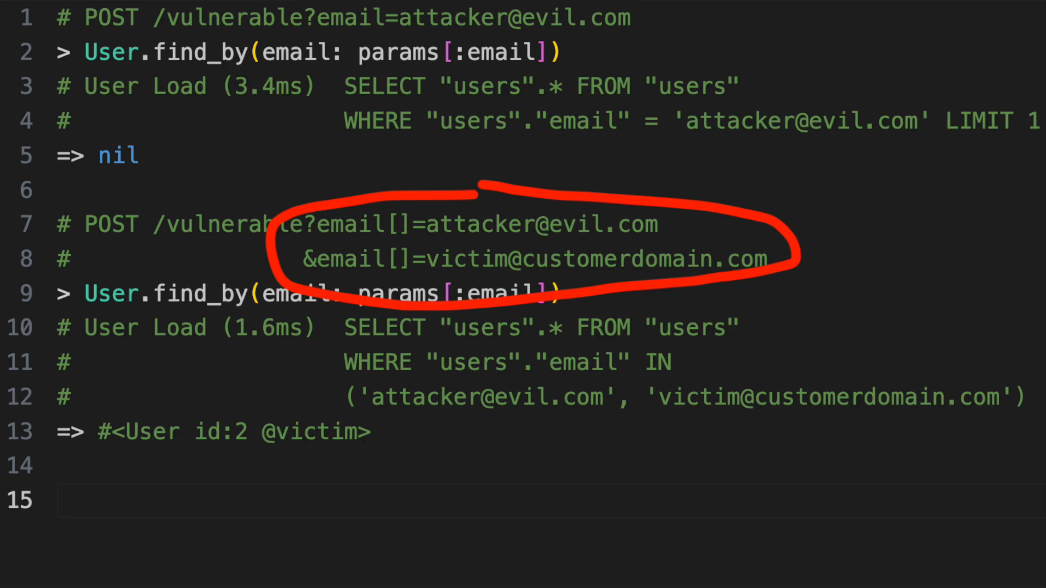
# Highlight the User.find_by line where params[:email] is passed as a two-email array.
pyautogui.moveTo(101, 454); pyautogui.dragTo(384, 453)
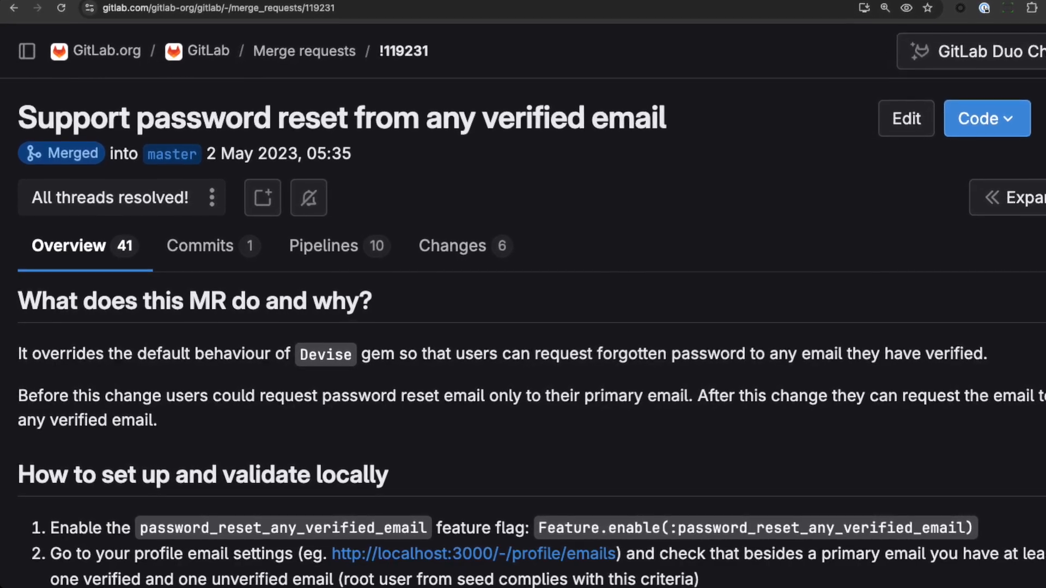
# Read the !119231 overview, then switch to the Devise README tab.
pyautogui.scroll(-3)
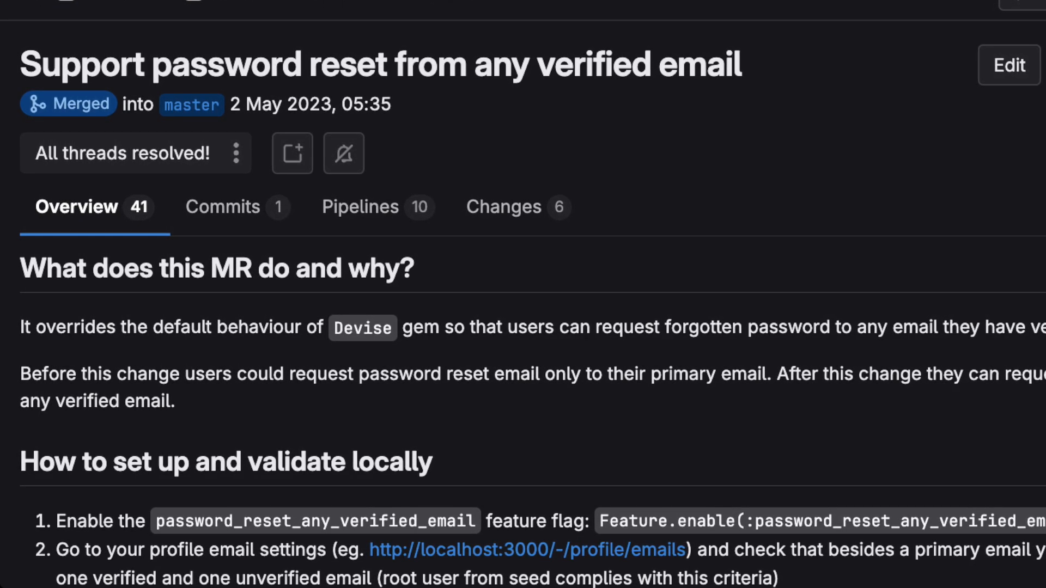
pyautogui.click(225, 11)
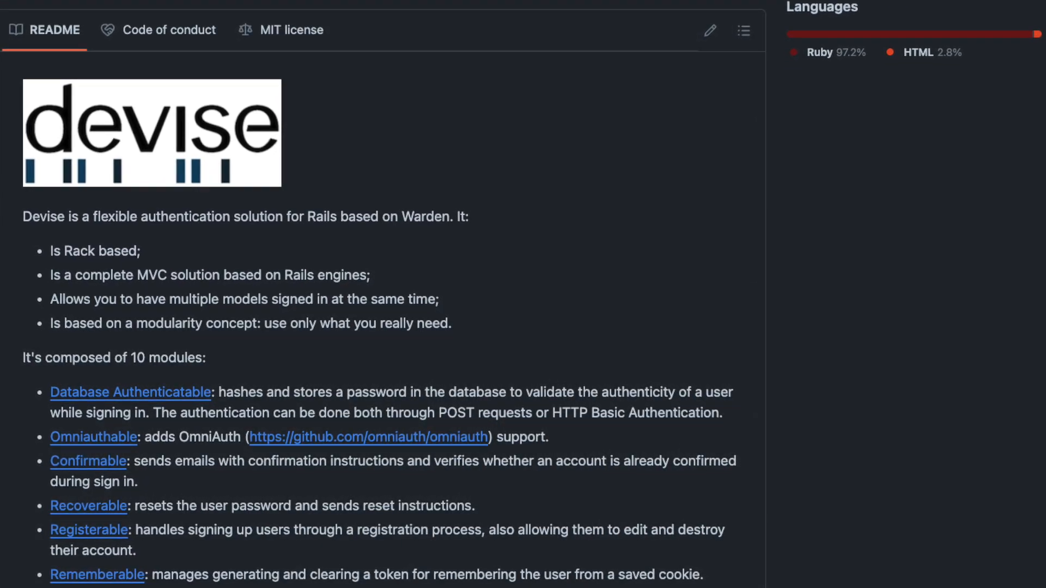
# Scroll the Devise README toward the passwords controller's create action.
pyautogui.scroll(-3)
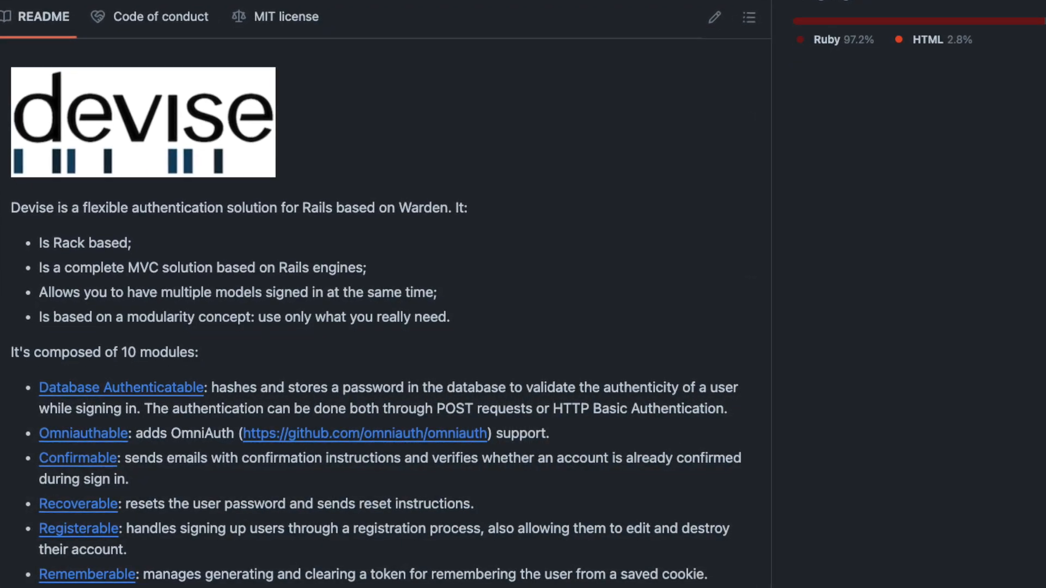
pyautogui.scroll(-3)
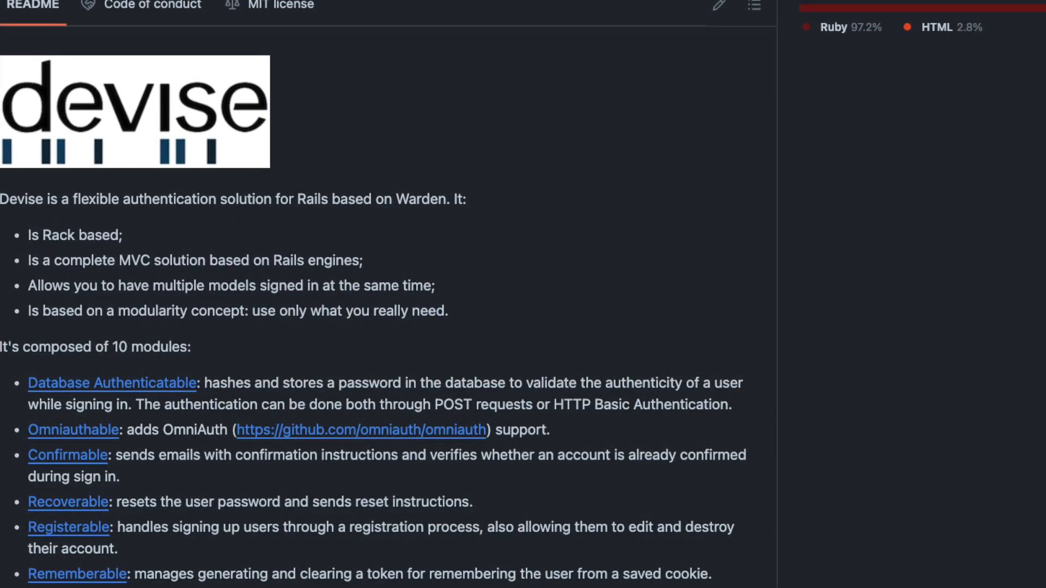
pyautogui.scroll(-3)
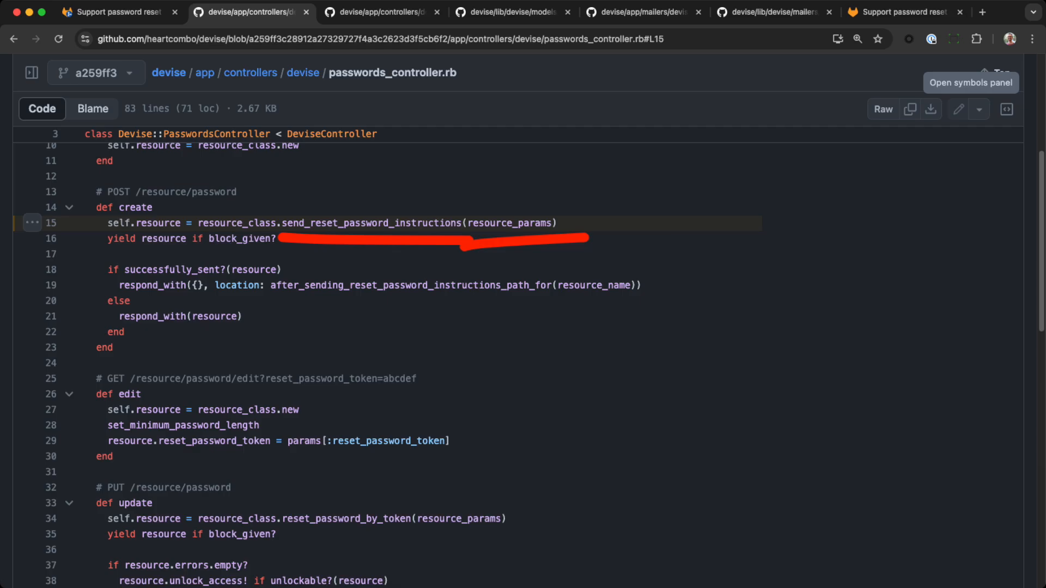
# View recoverable.rb at line 123, then mailers/helpers.rb where headers_for uses resource.email.
pyautogui.click(379, 11)
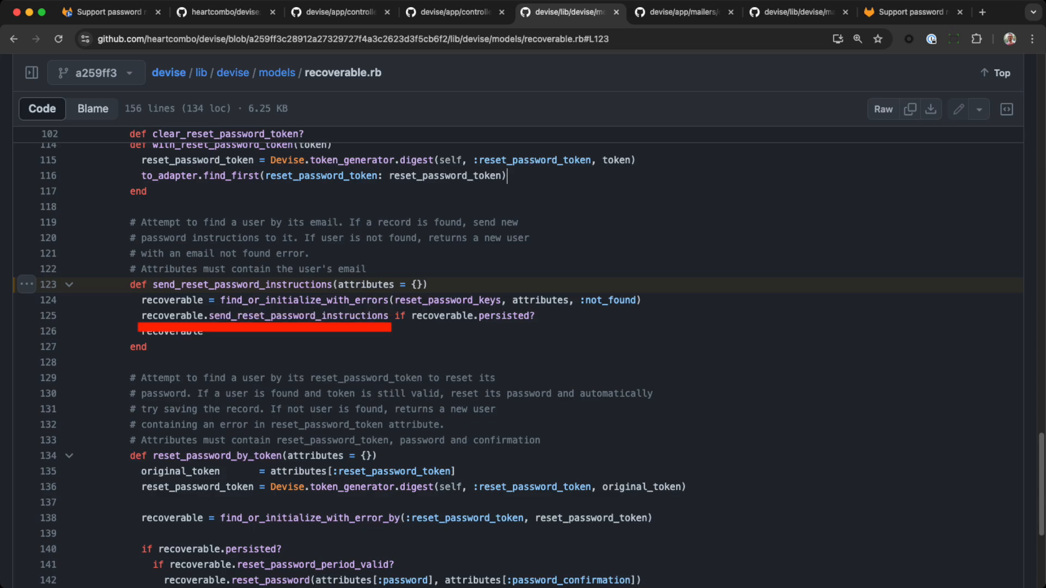
pyautogui.click(798, 12)
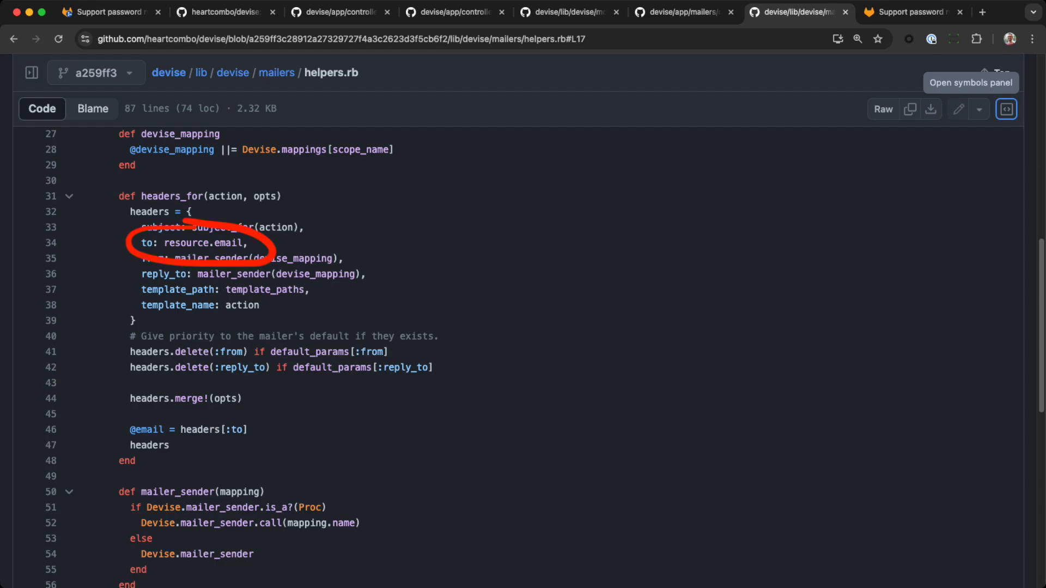
# View commit 94069d38's diff adding recoverable_by_any_email.rb.
pyautogui.click(911, 12)
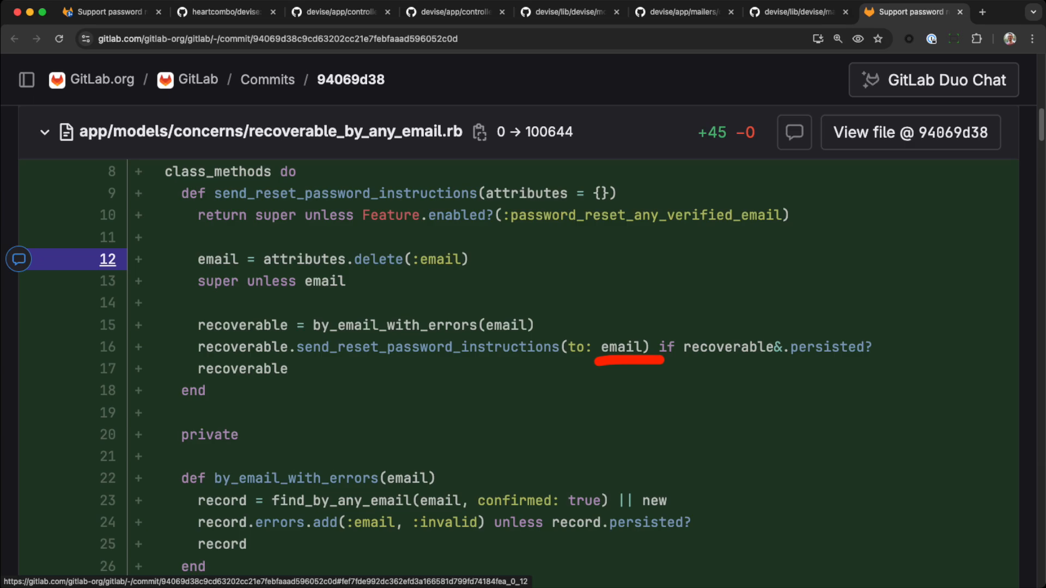
# Switch to merge request !155661 'Add a RuboCop to enforce the use of StrongParameters'.
pyautogui.click(798, 12)
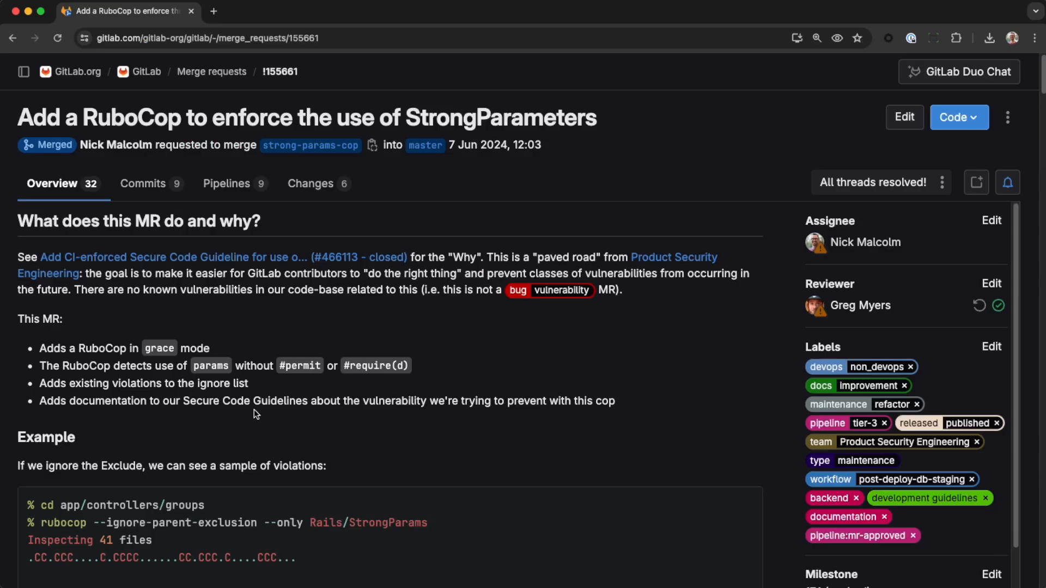
# View the Changes of !155661 and jump to the strong_params.rb cop diff.
pyautogui.click(309, 183)
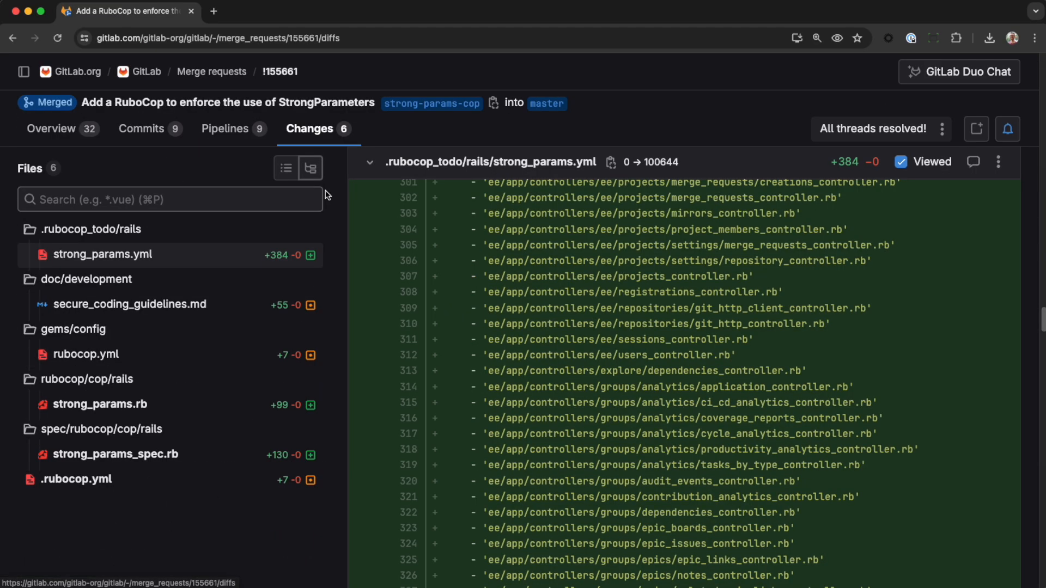
pyautogui.scroll(-3)
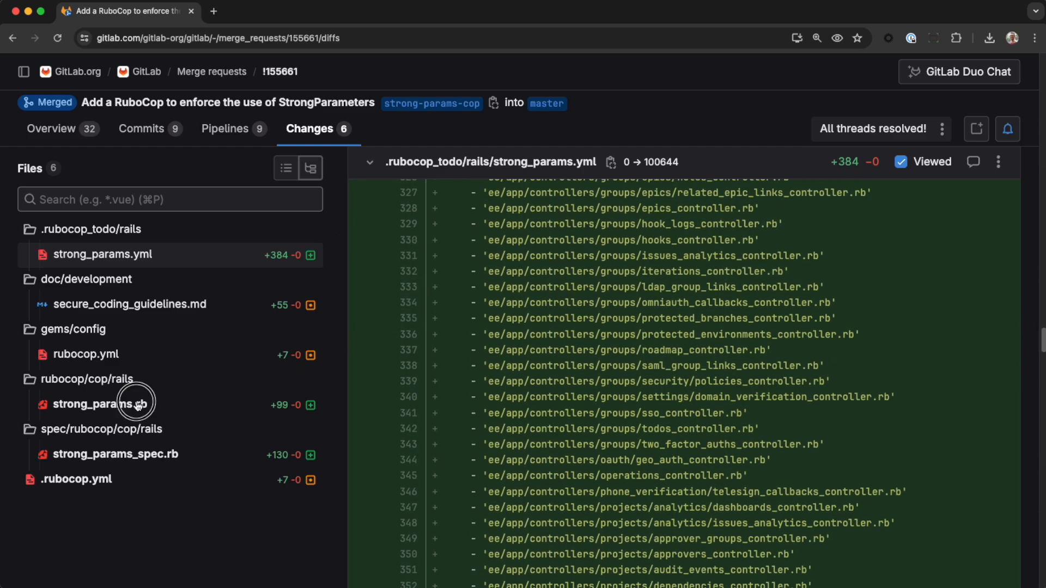
pyautogui.click(130, 403)
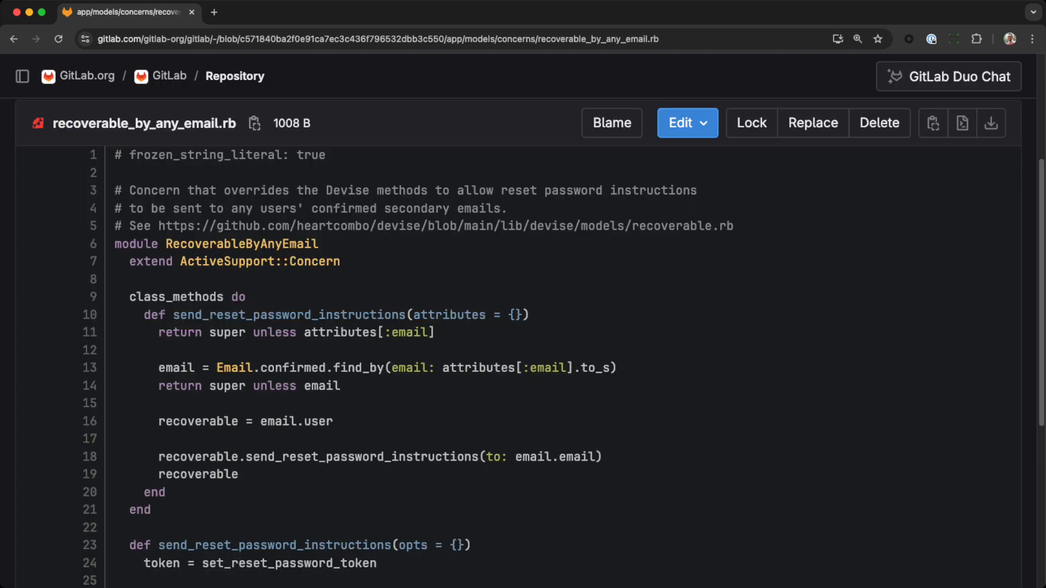
# Highlight text in merge request !145753 on validating single-recipient sensitive emails.
pyautogui.moveTo(443, 380); pyautogui.dragTo(614, 380)
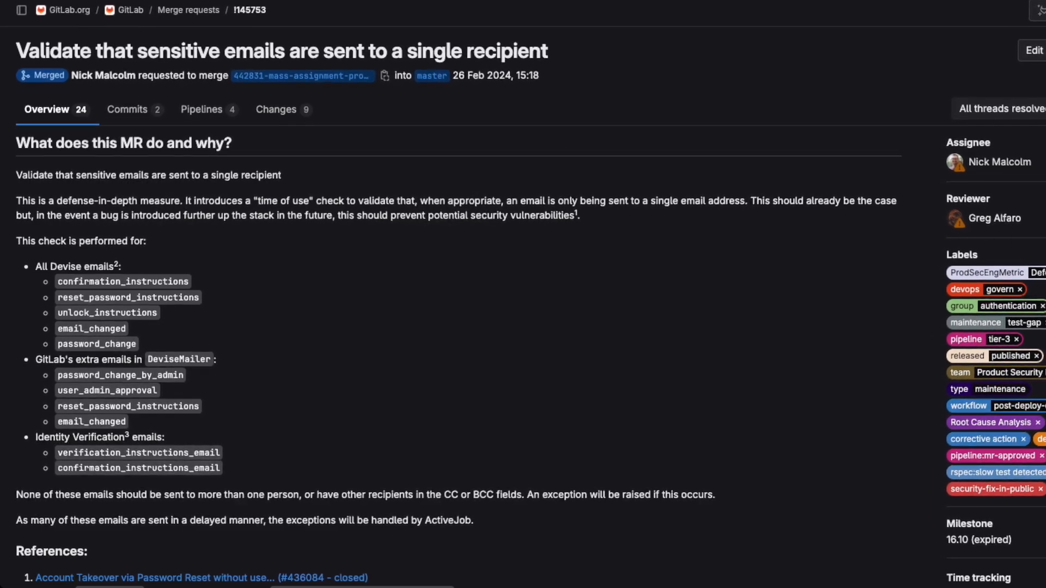
# Scroll the merge request and the new Vulnerability Disclosure issue form.
pyautogui.scroll(-3)
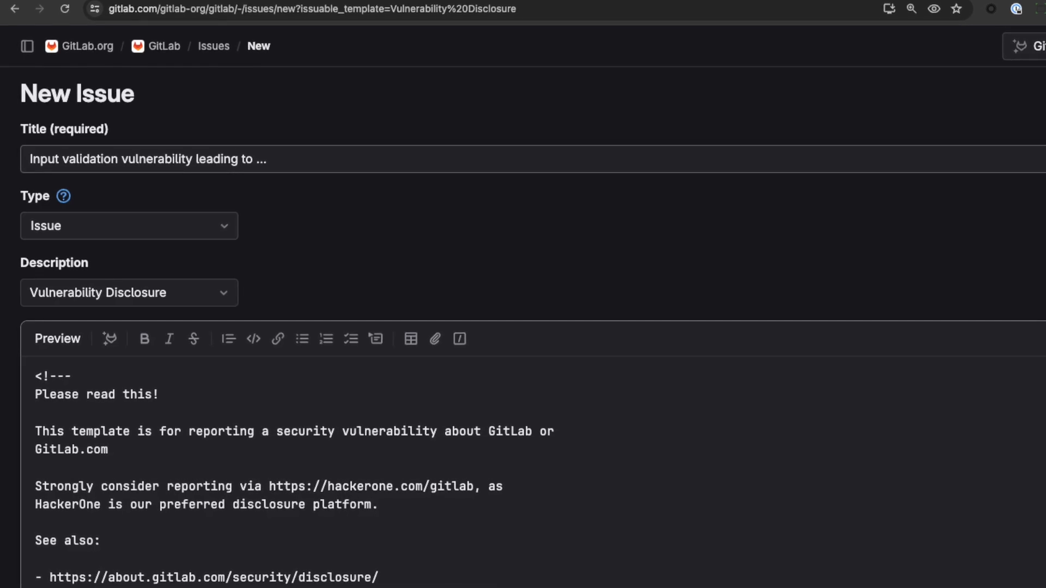
pyautogui.scroll(-3)
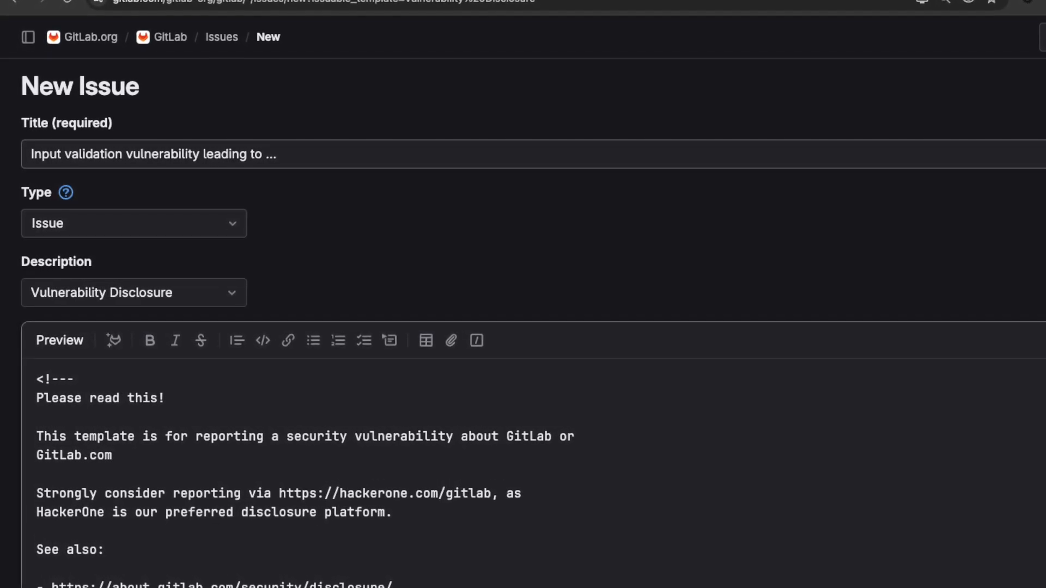